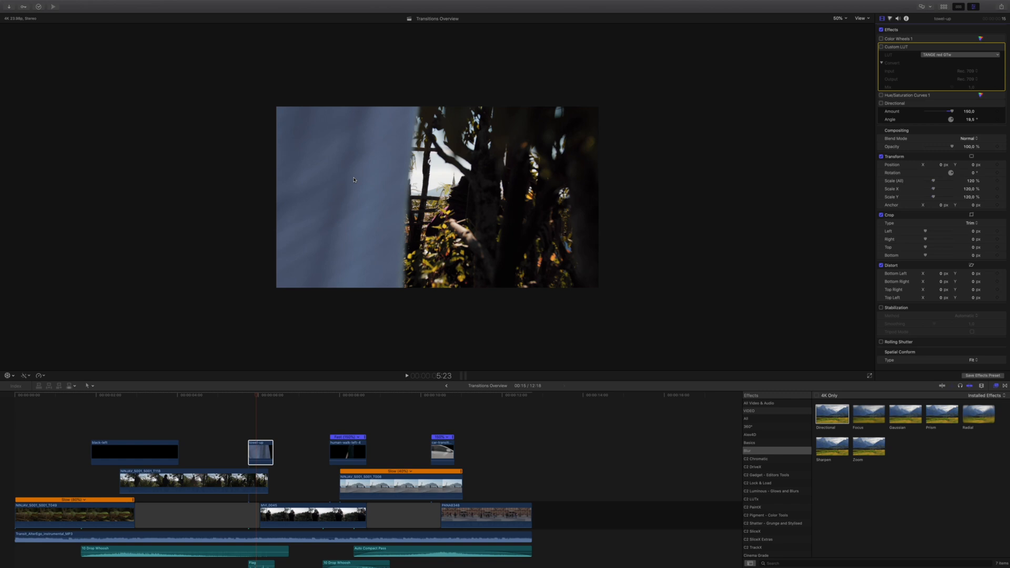
mouse_move(534, 197)
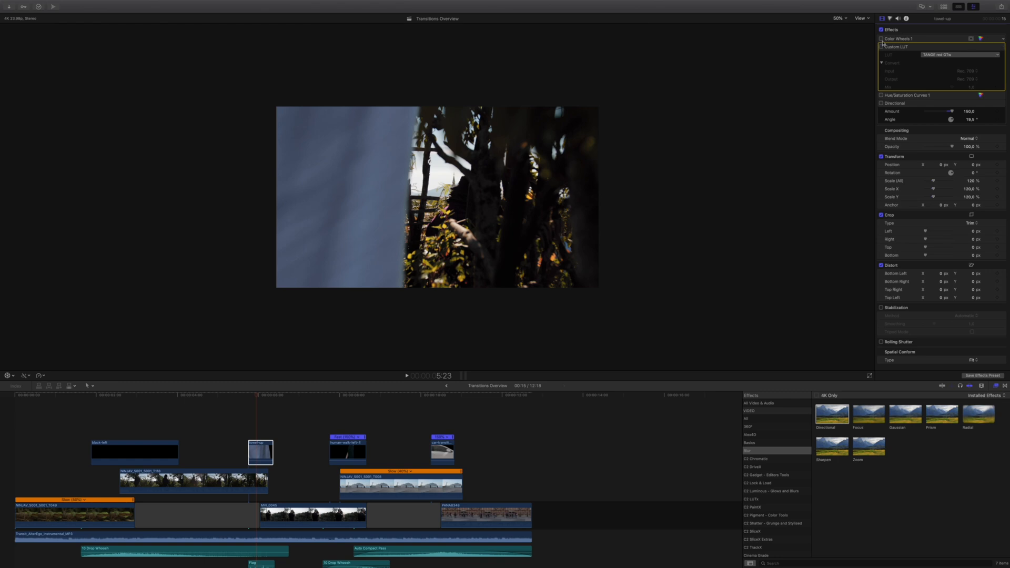
- Open the overlay clip's Color Wheels 1 and step through Master, Midtones and Highlights
left_click(896, 29)
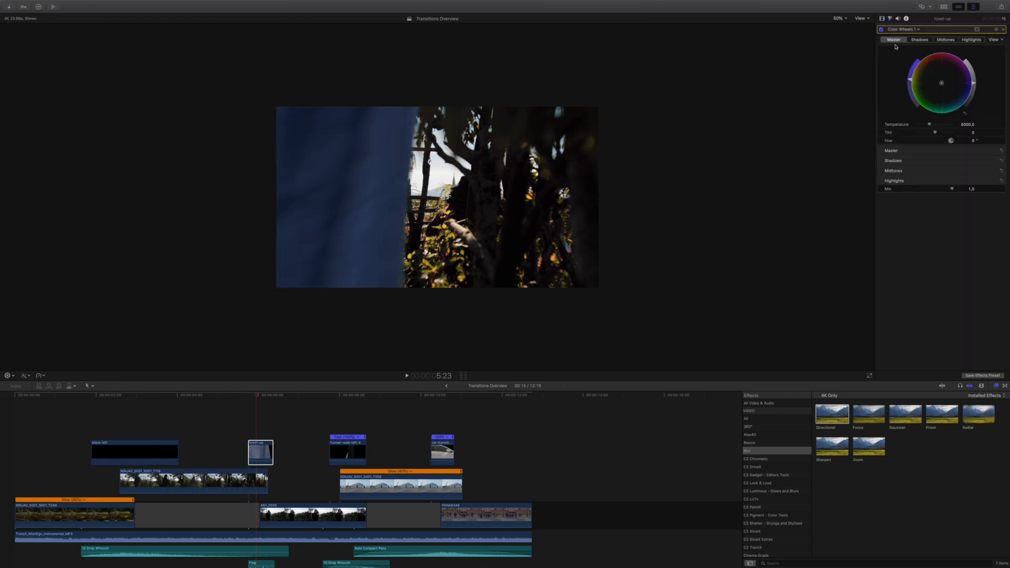
left_click(945, 39)
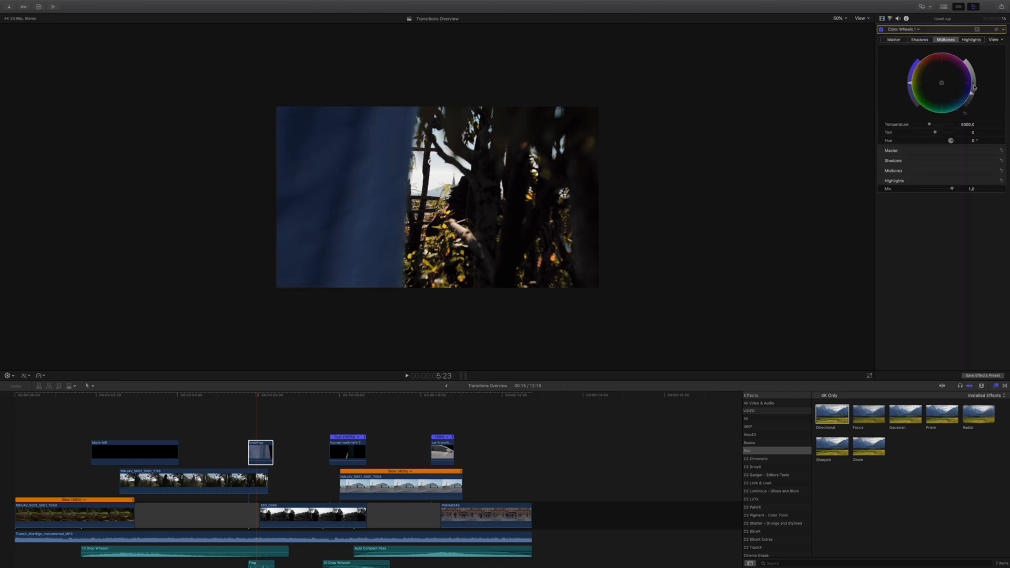
left_click(971, 40)
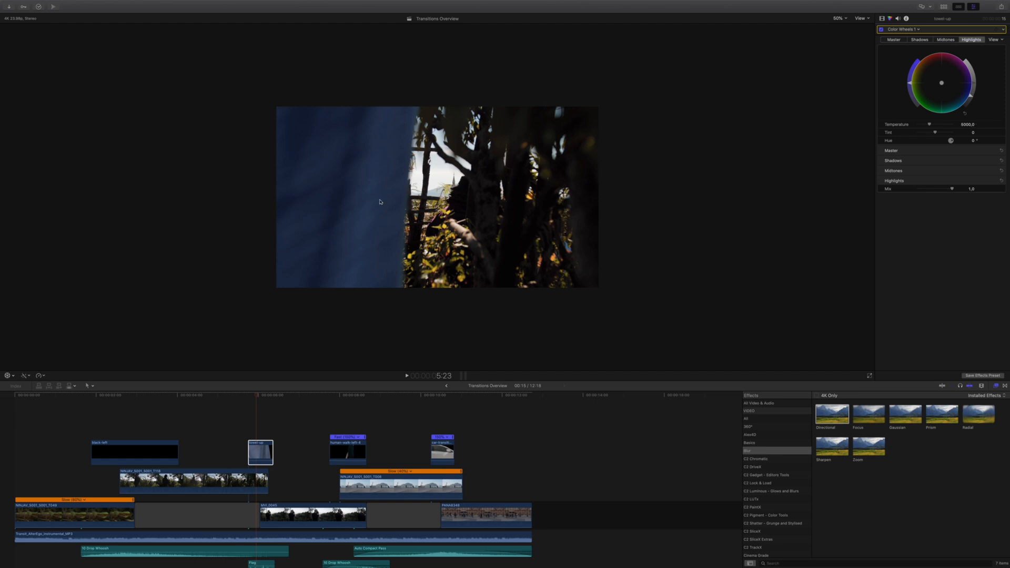
mouse_move(534, 211)
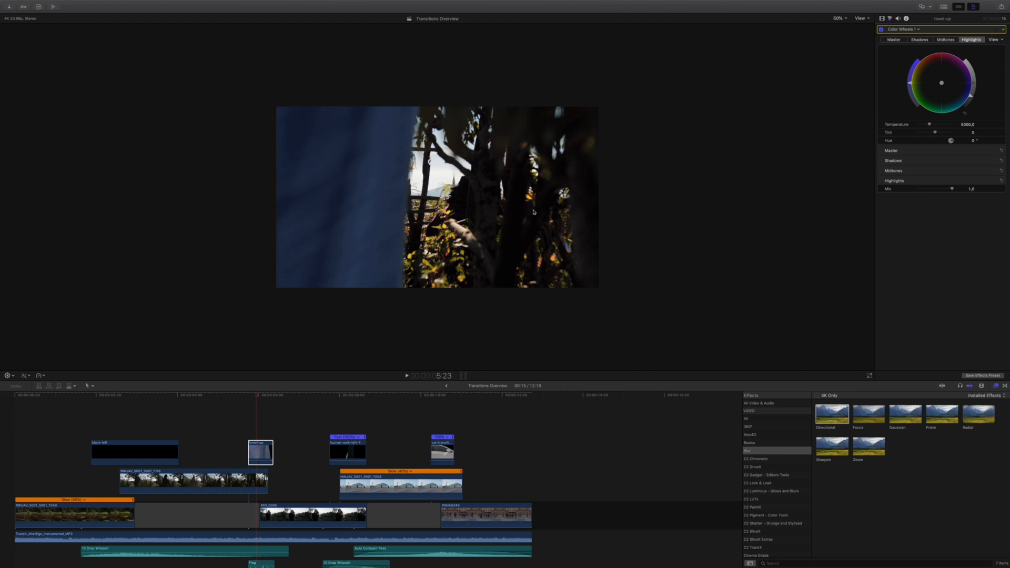
left_click(894, 39)
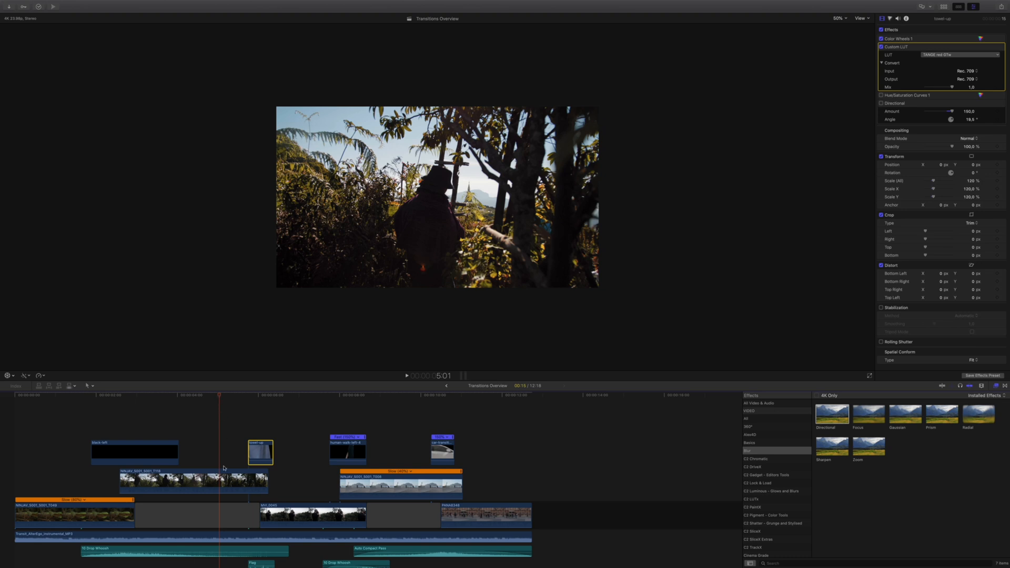
- Review effects on the main clip and MVI_0045, then open overlay's Hue/Saturation Curves 1
left_click(193, 480)
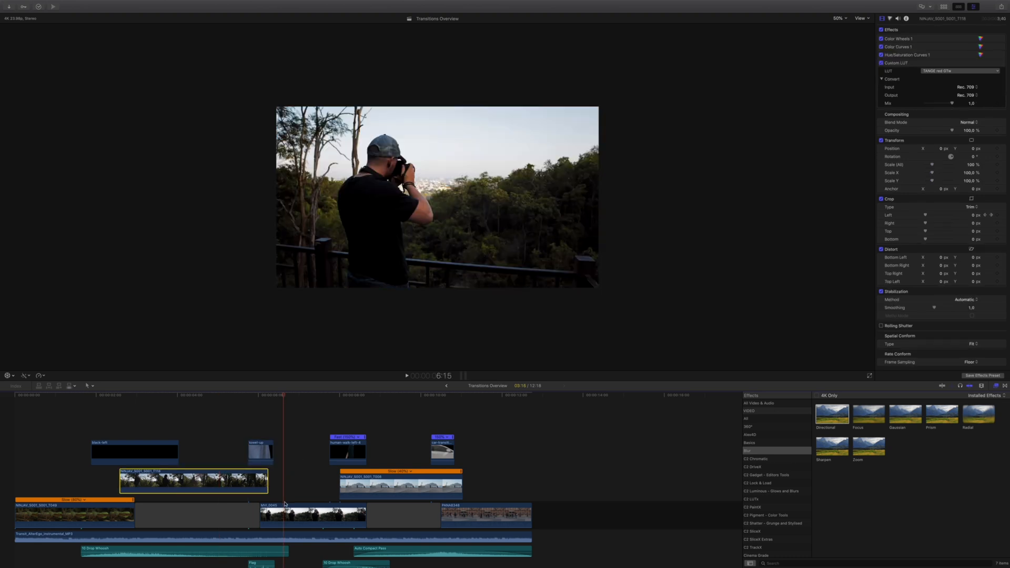
left_click(260, 451)
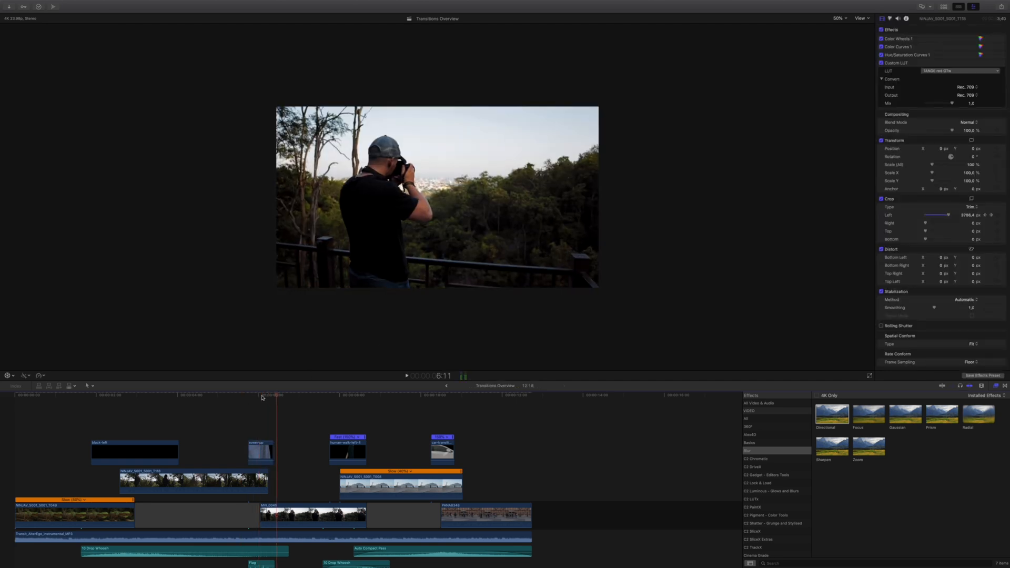
left_click(258, 395)
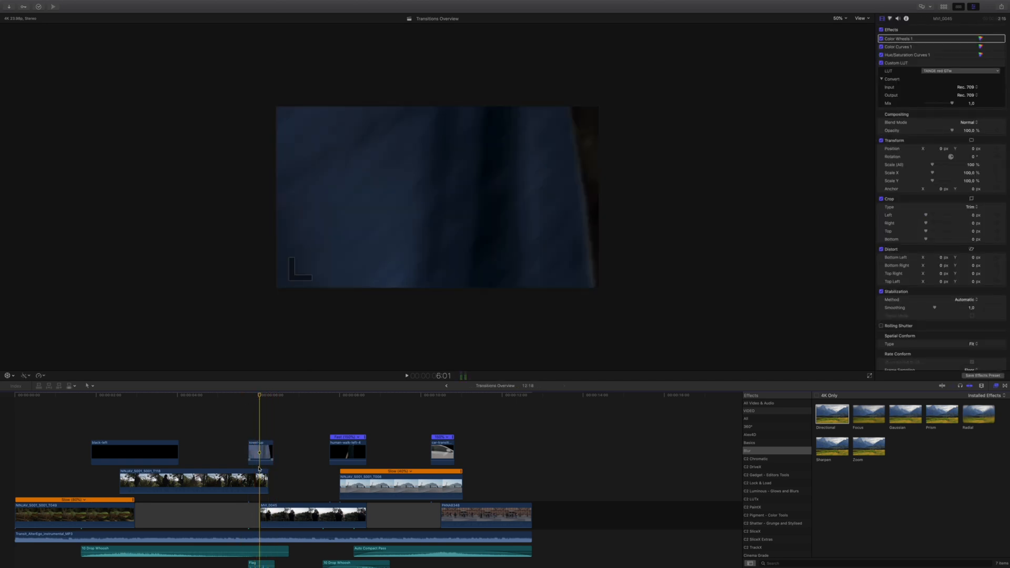
left_click(259, 451)
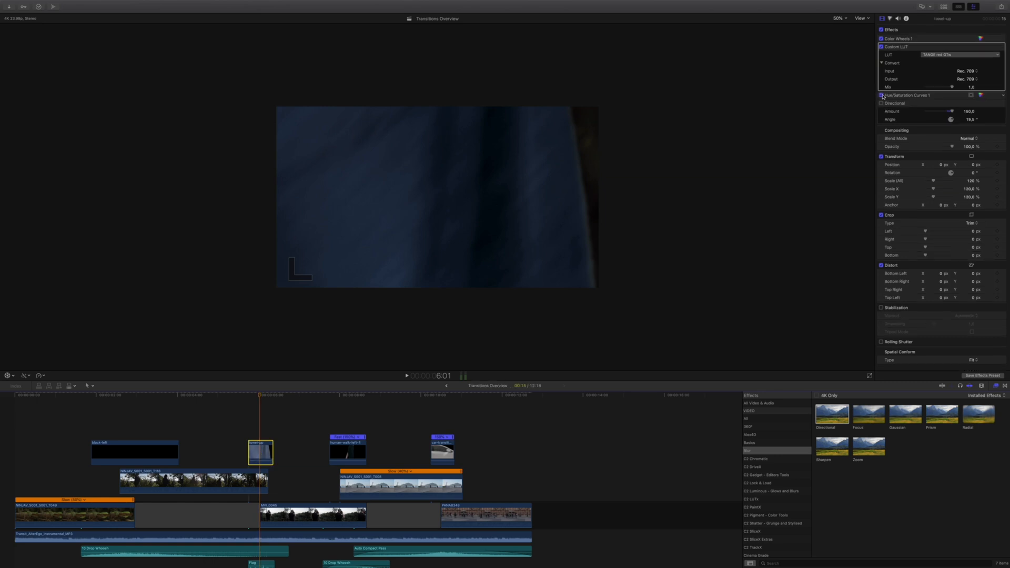
left_click(909, 95)
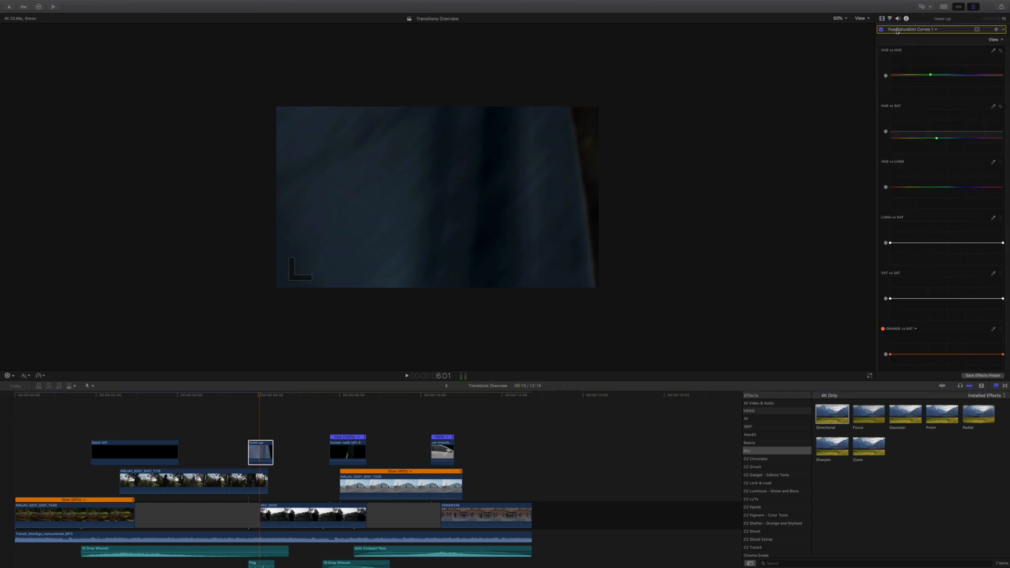